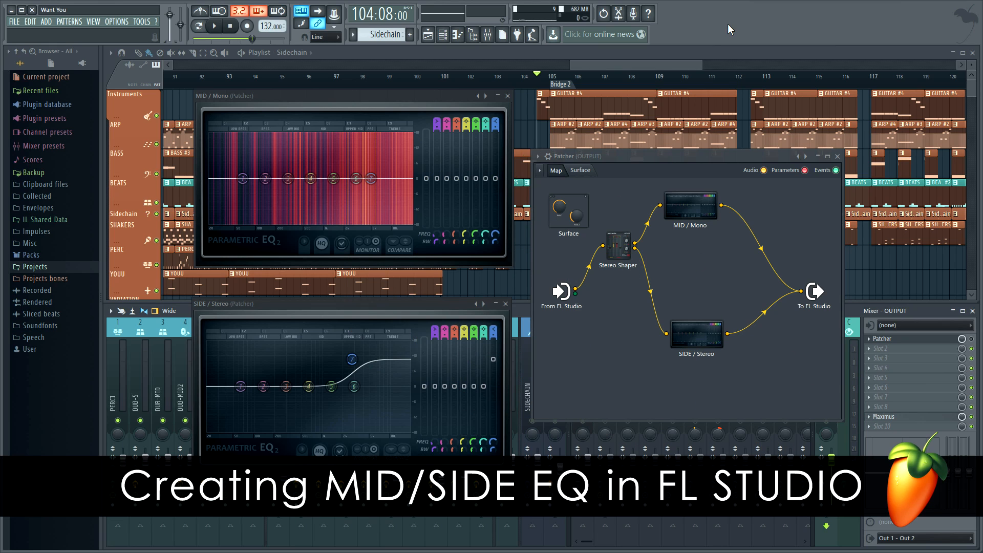
mouse_move(894, 317)
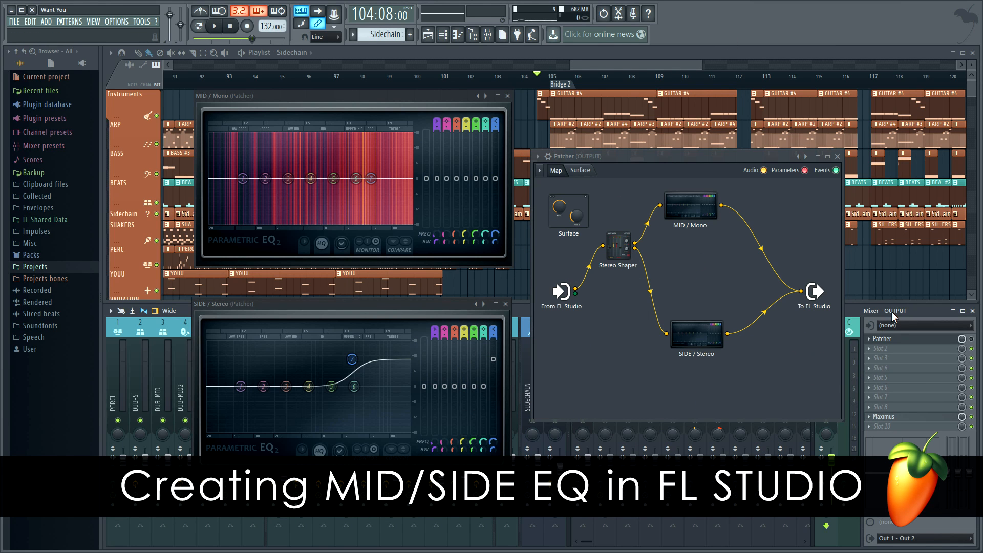
mouse_move(893, 316)
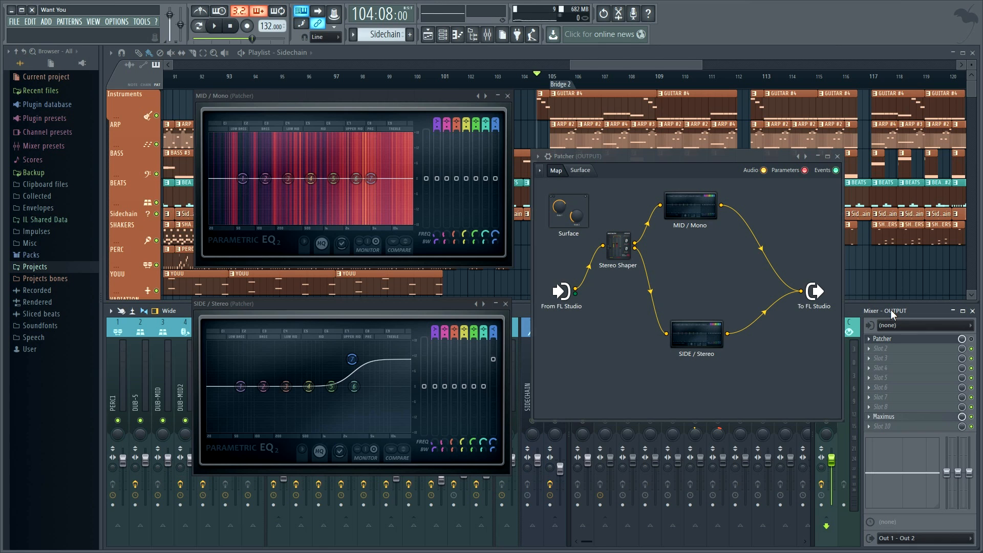
- Chain From FL Studio → Stereo Shaper → Parametric EQ 2 → To FL Studio, leaving a second EQ 2 unconnected
left_click(214, 26)
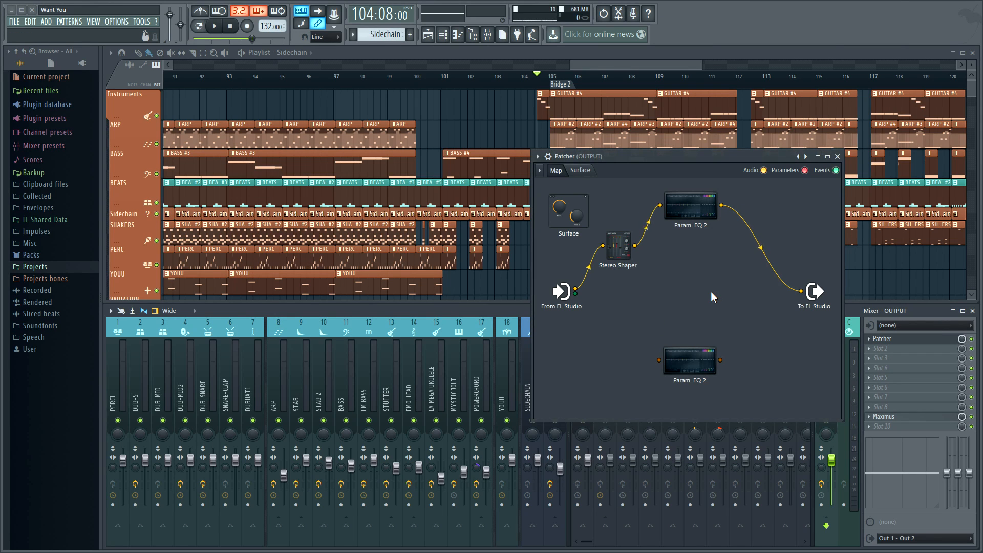
left_click(215, 25)
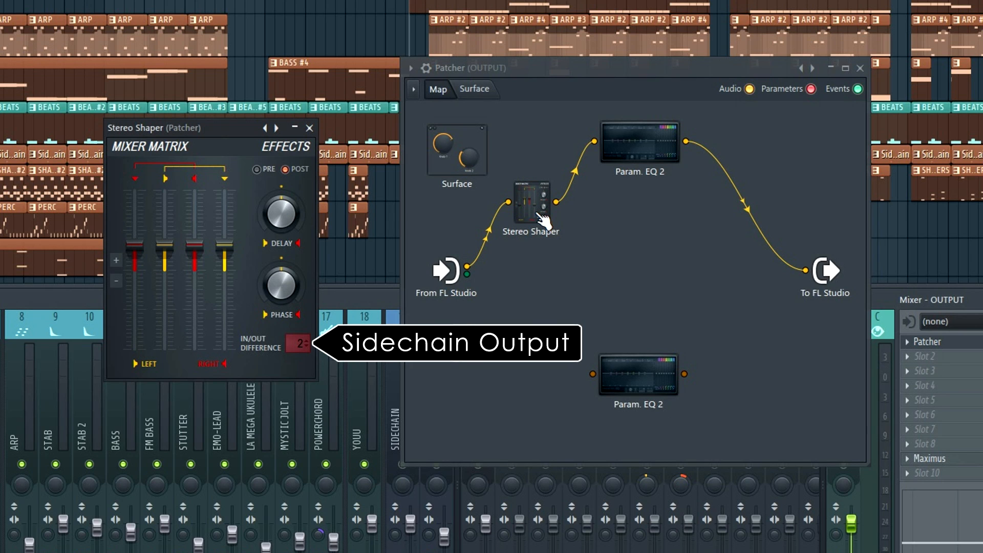
- Enable the Stereo Shaper's Send 2 audio output to feed the SIDE / Stereo EQ
right_click(533, 201)
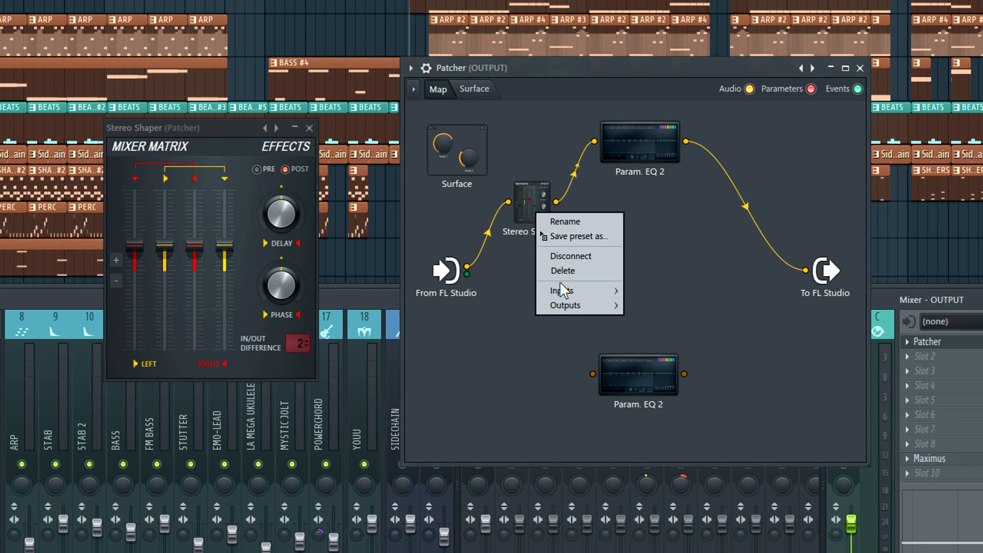
mouse_move(565, 305)
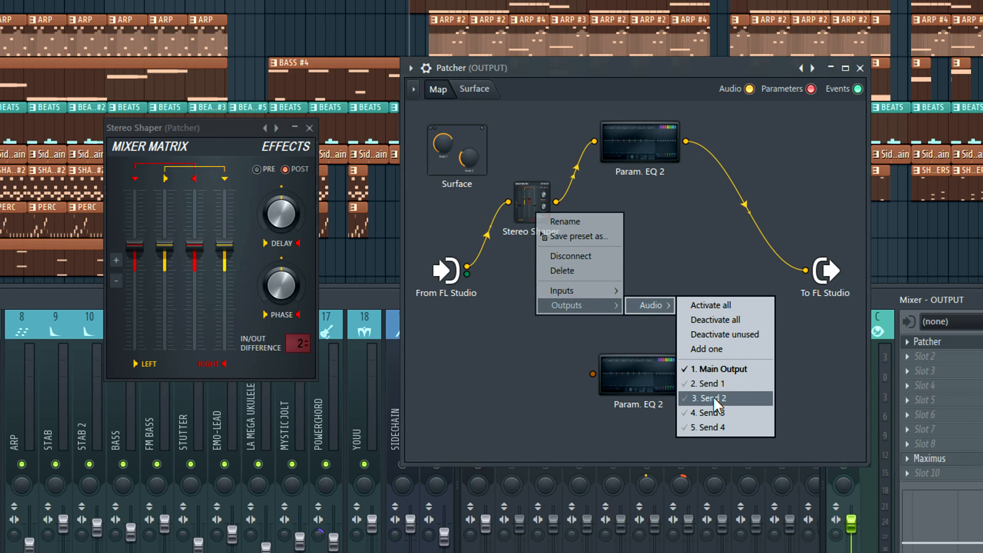
left_click(709, 398)
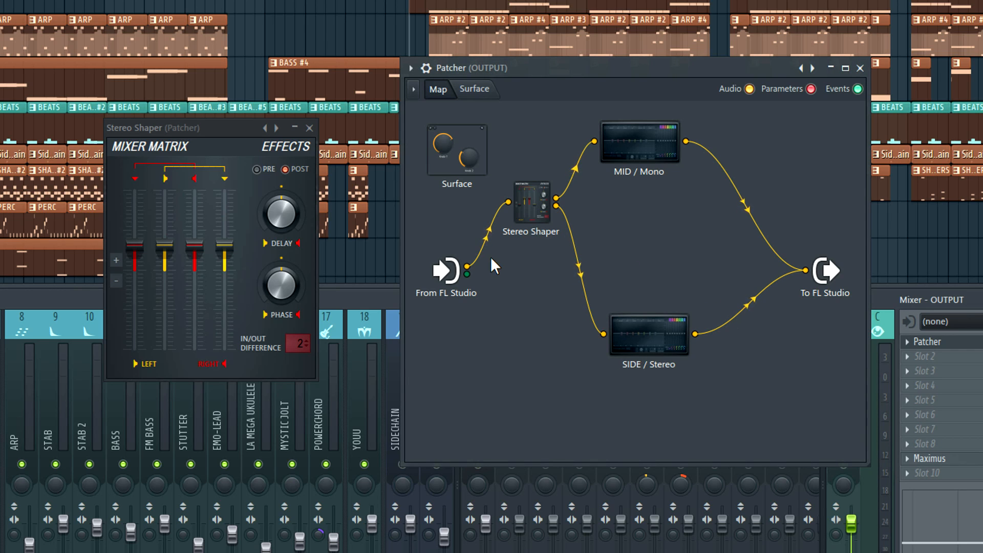
mouse_move(661, 235)
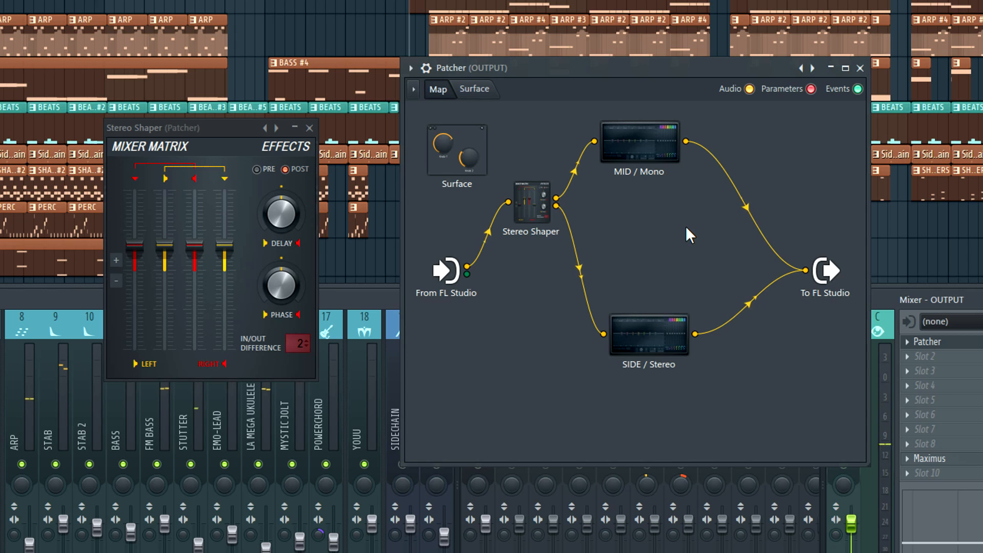
mouse_move(712, 227)
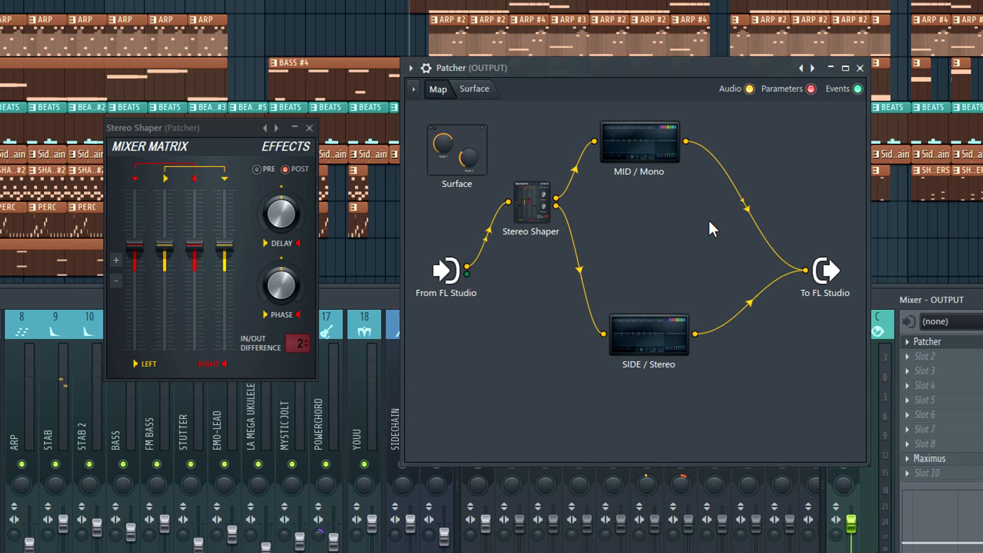
mouse_move(698, 233)
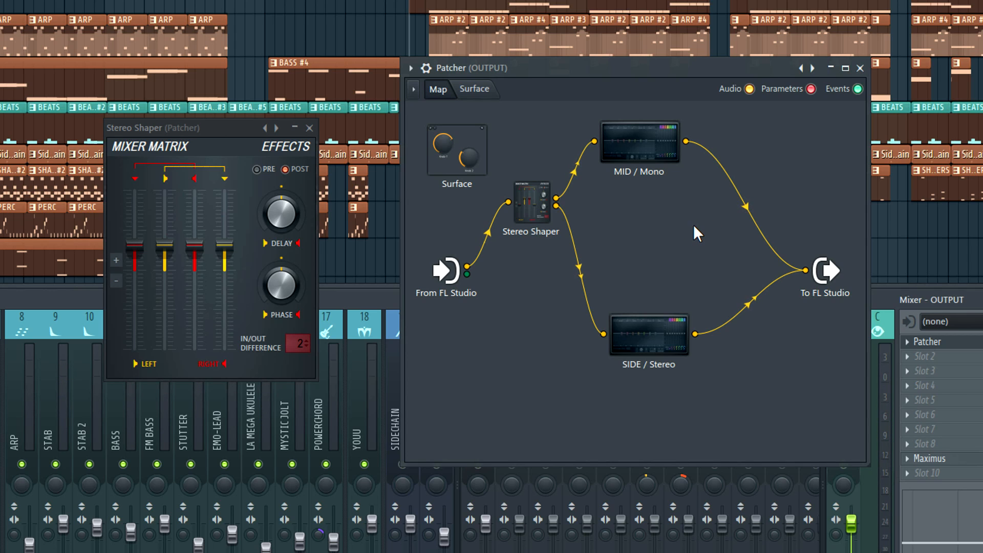
mouse_move(668, 269)
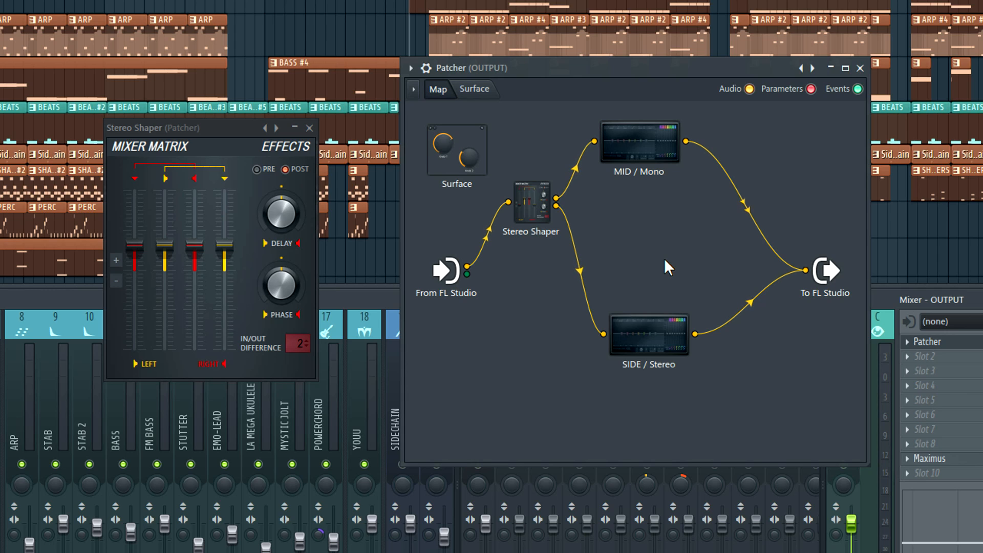
mouse_move(670, 233)
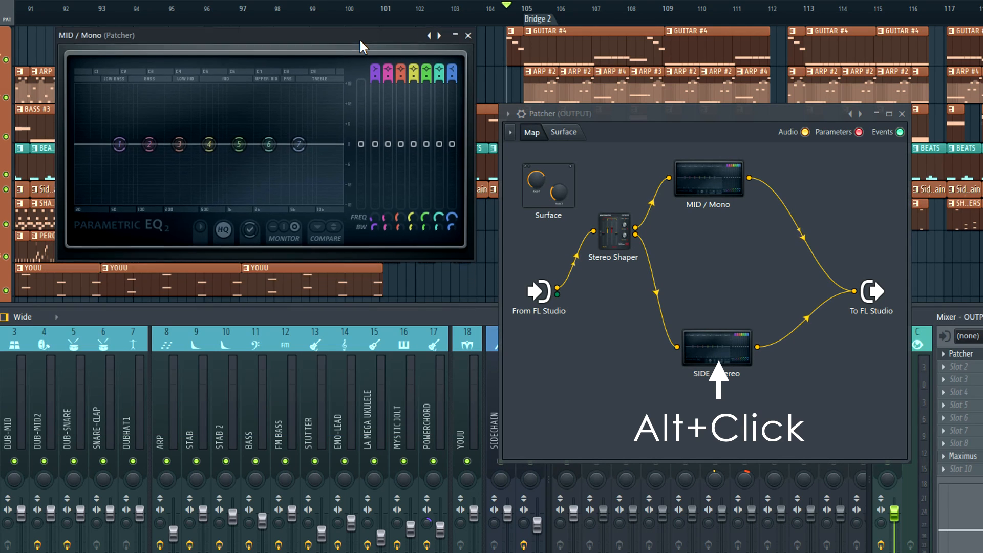
- Open SIDE / Stereo beside MID / Mono and drag band 7 upward to boost side highs
left_click(717, 346)
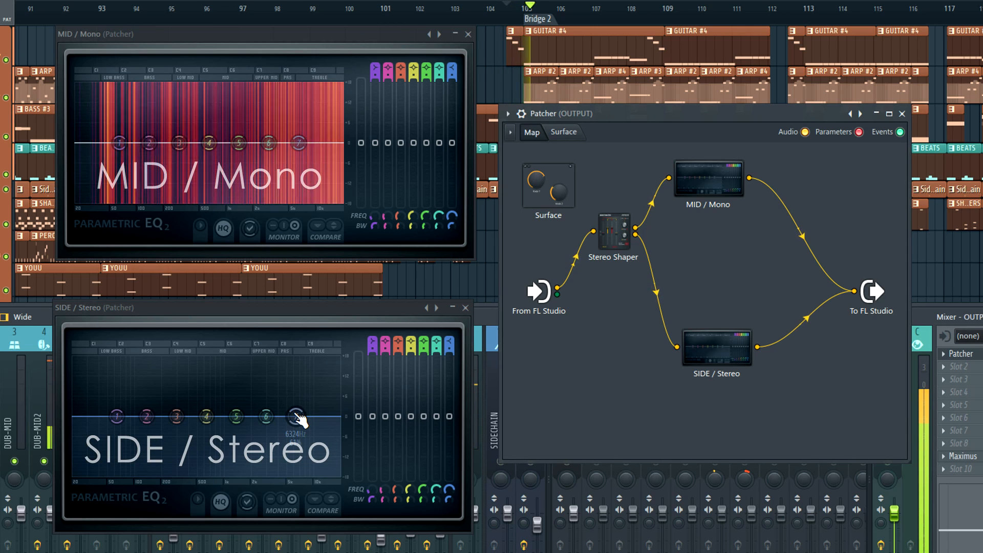
left_click_drag(300, 419, 291, 404)
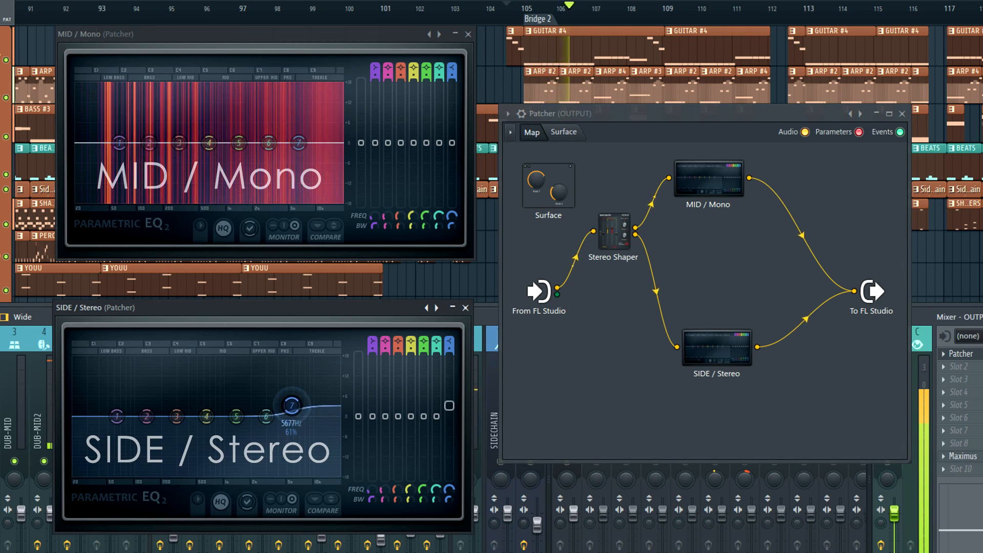
left_click_drag(292, 403, 283, 378)
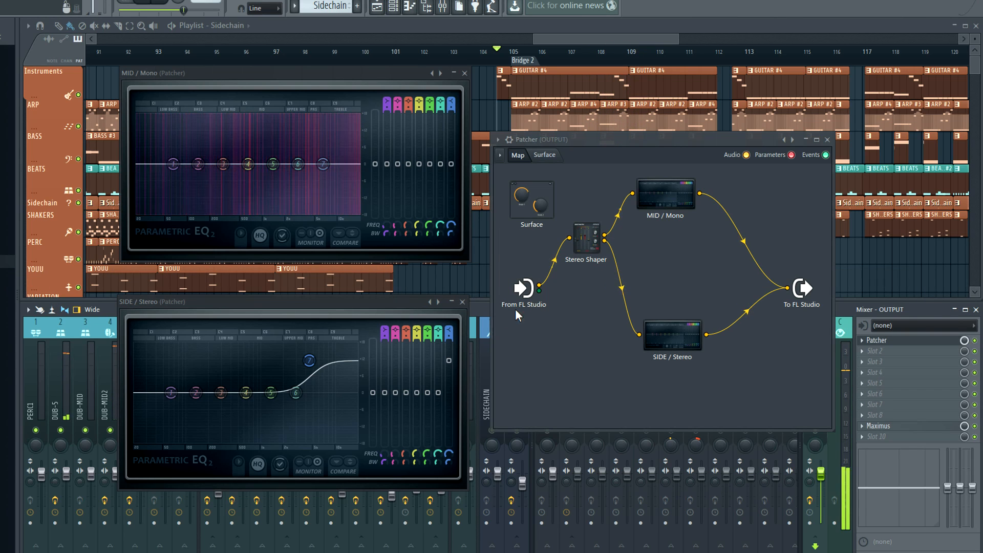
- A/B the side EQ's band 7 high boost, ending with a flat curve
left_click_drag(308, 360, 318, 394)
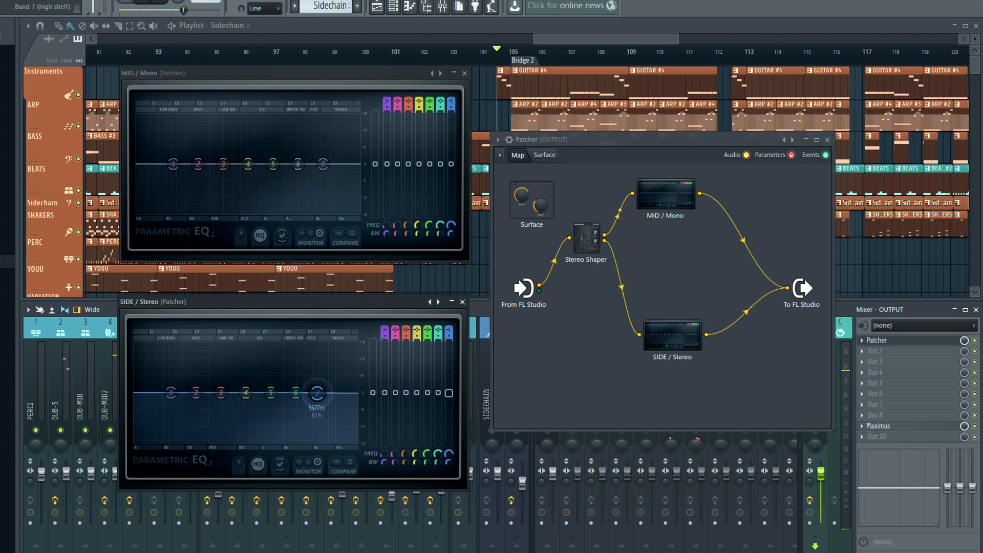
left_click_drag(319, 391, 319, 393)
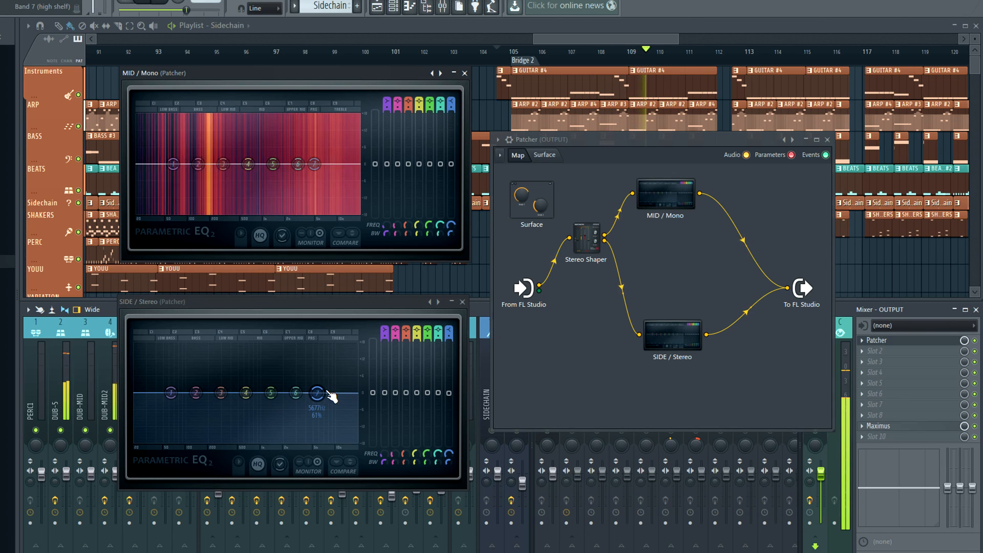
left_click_drag(317, 393, 309, 364)
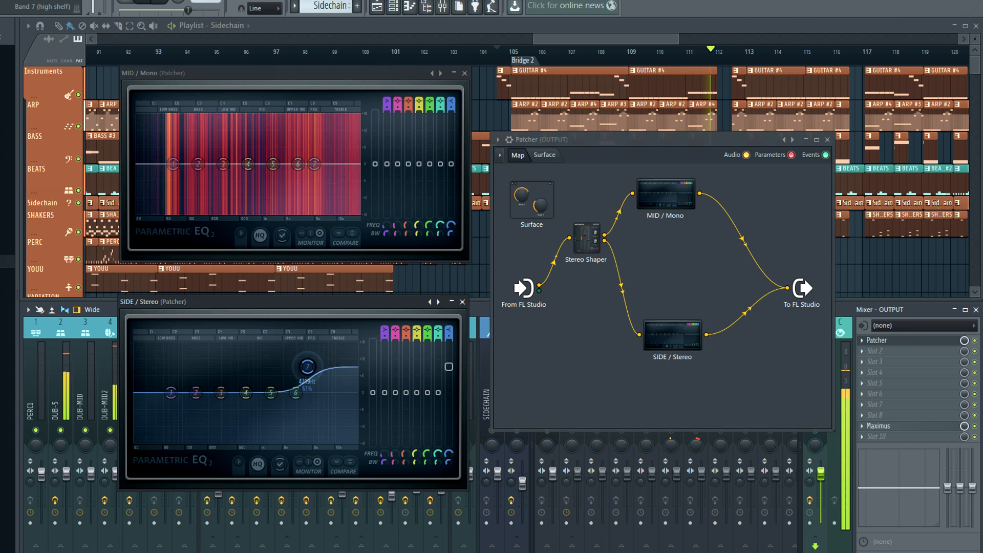
left_click_drag(308, 366, 319, 393)
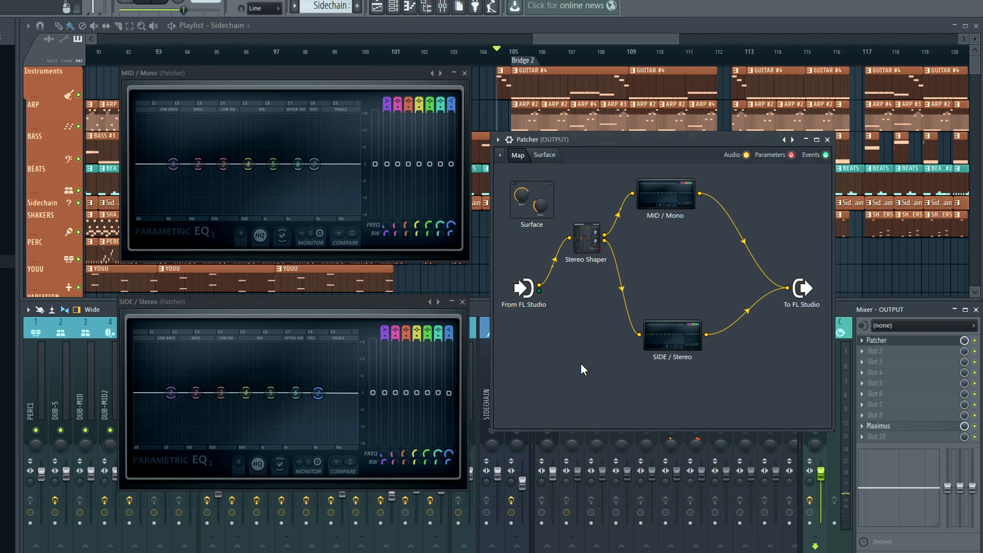
mouse_move(589, 361)
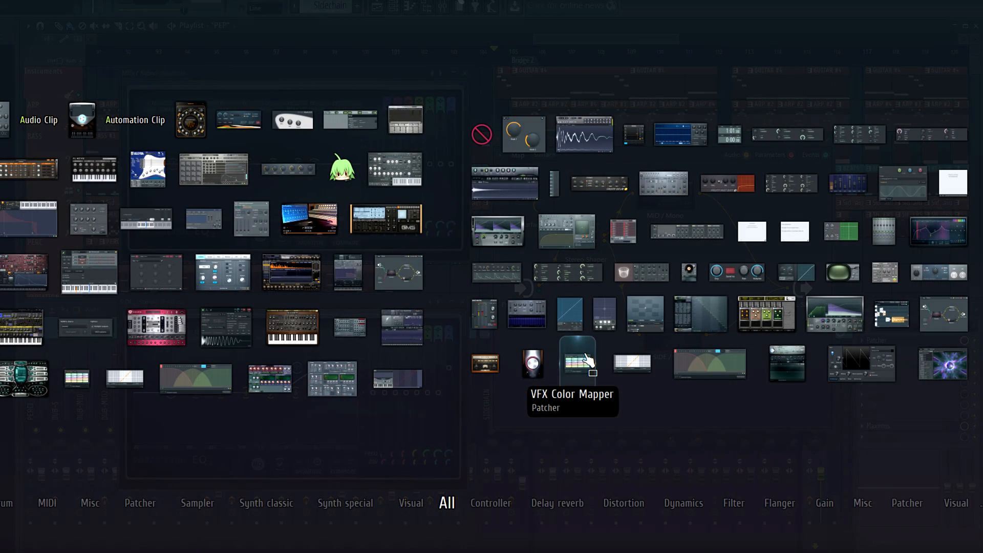
mouse_move(735, 428)
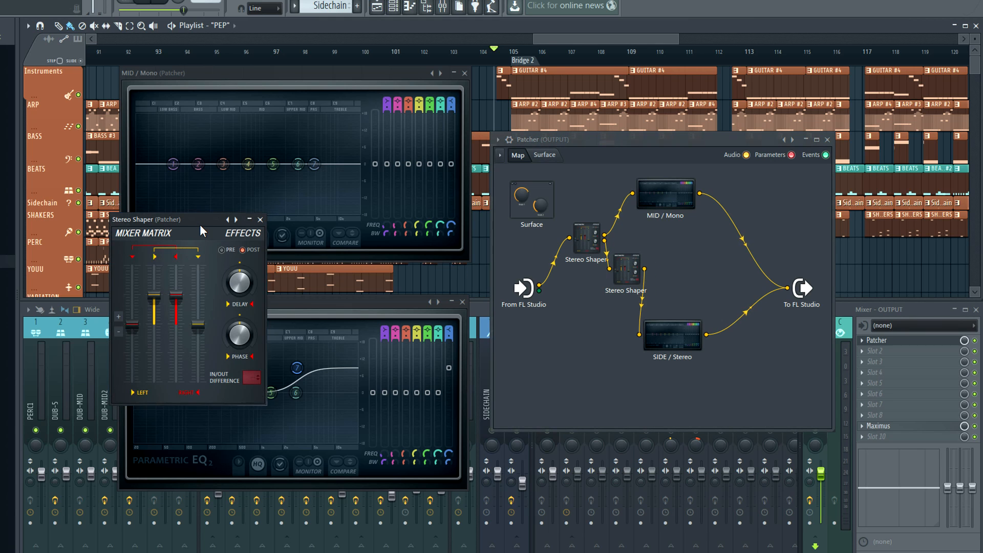
- Move the new Stereo Shaper's window aside, clearing the Patcher view
left_click_drag(147, 220, 300, 44)
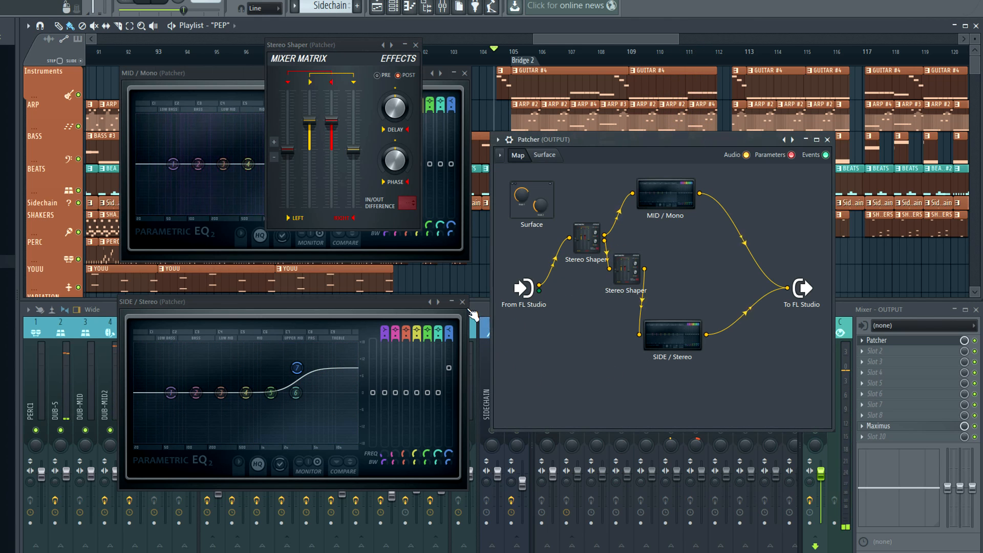
mouse_move(574, 408)
type("Mid-Side-EQ2.fst")
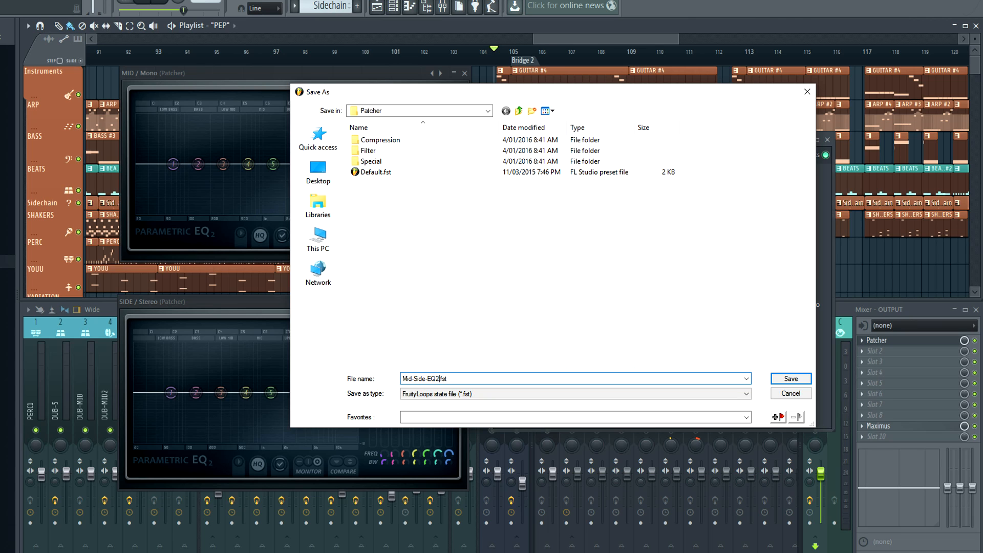
- Save the Patcher setup as the preset file Mid-Side-EQ2.fst in the Patcher folder
left_click(790, 378)
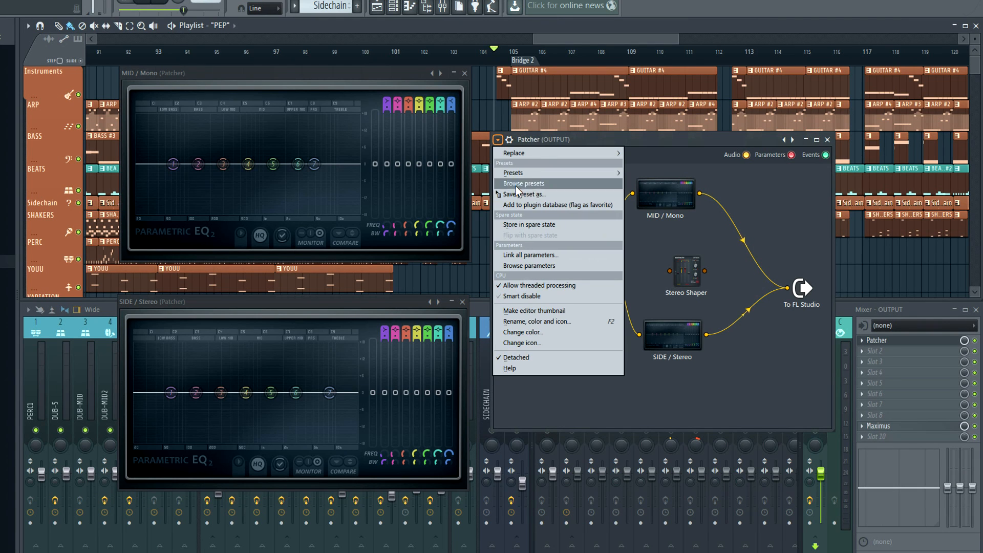
left_click(527, 194)
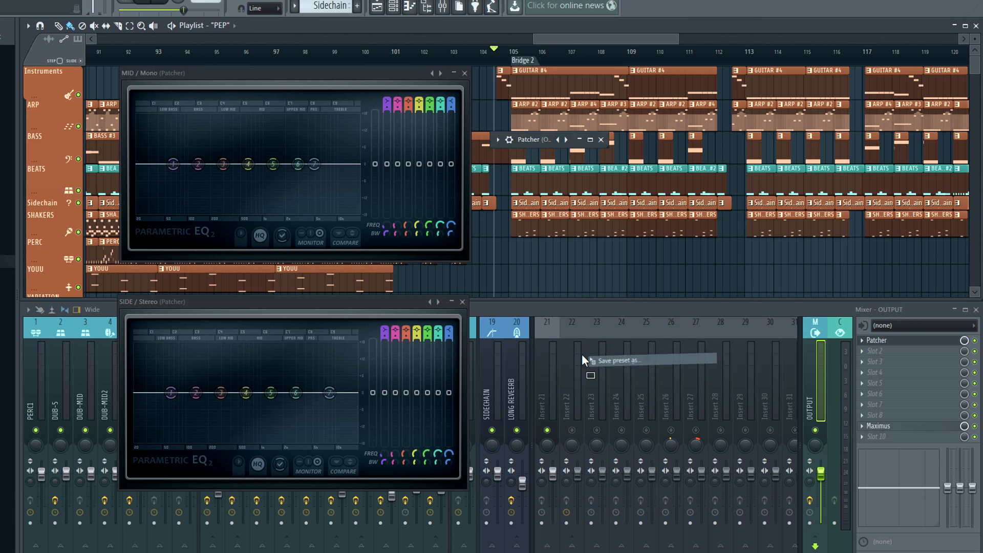